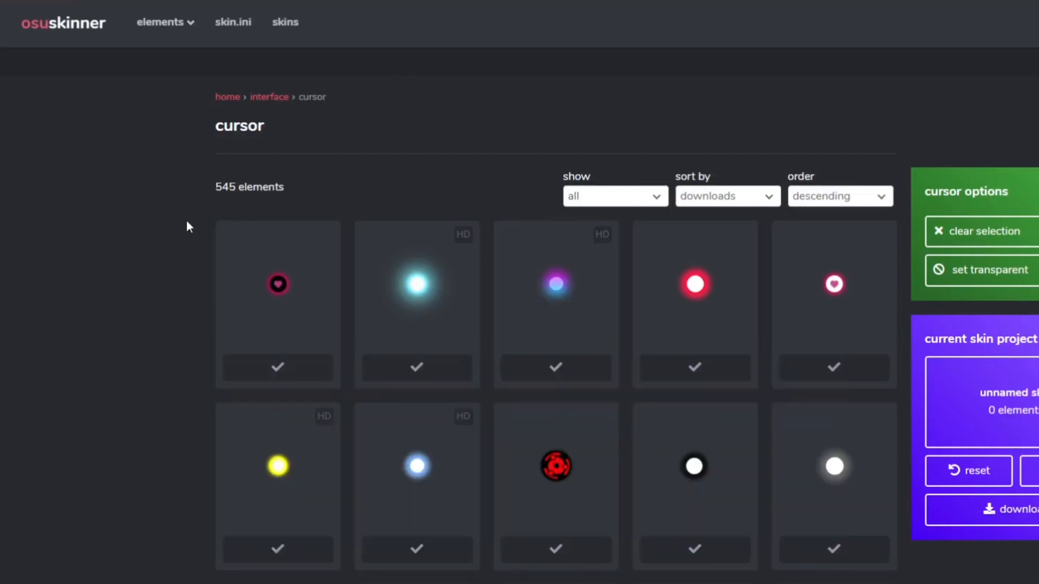
{"action": "mouse_move", "coordinate": [209, 206]}
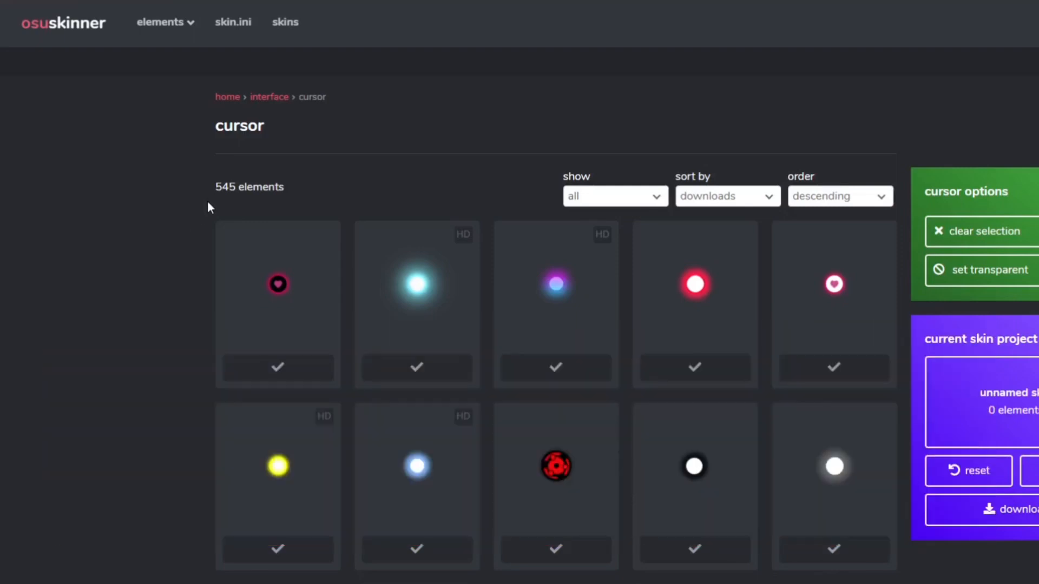
Download the glowing white star cursor from osu!skinner as Cursor (1).zip.
{"action": "scroll", "scroll_direction": "down", "scroll_amount": 3}
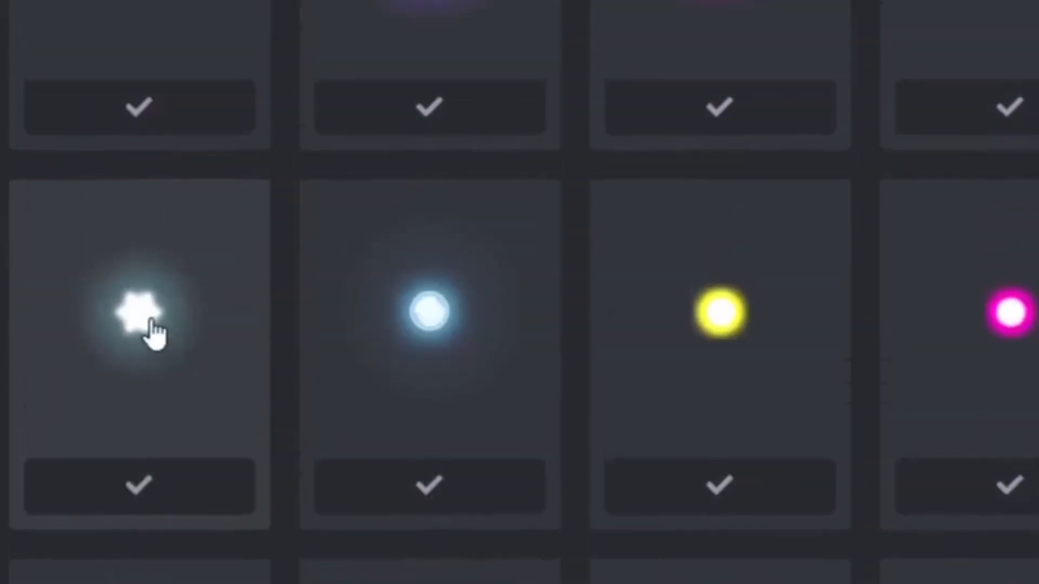
{"action": "left_click", "coordinate": [139, 312]}
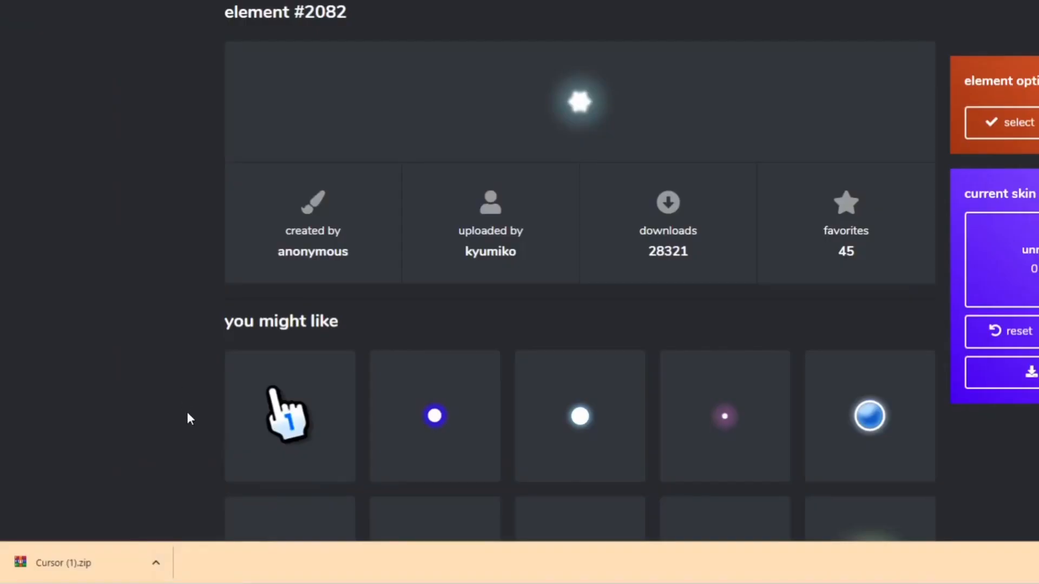
{"action": "left_click", "coordinate": [156, 563]}
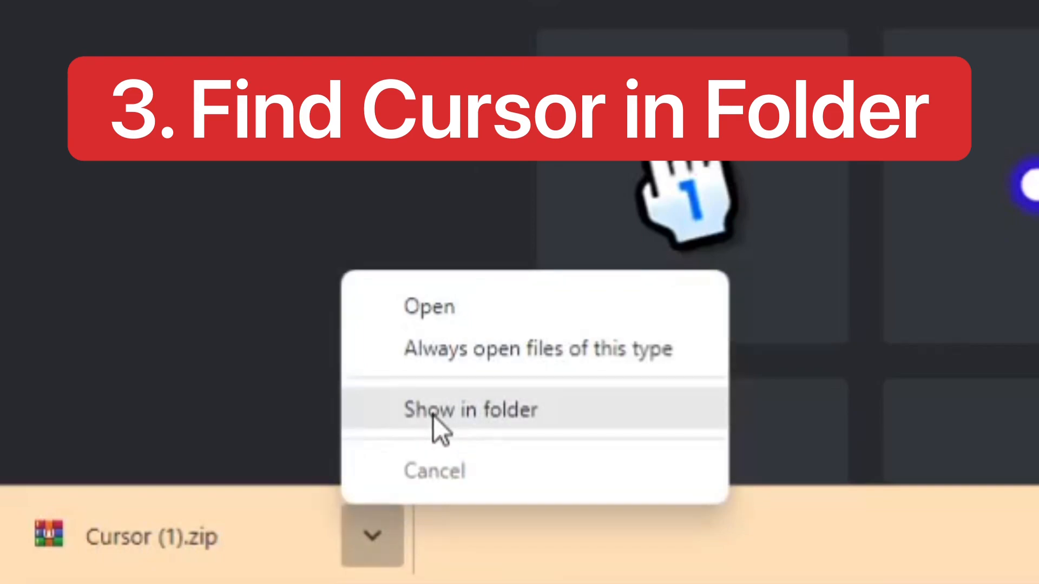
Reveal the downloaded Cursor (1).zip in the Downloads folder.
{"action": "left_click", "coordinate": [471, 409]}
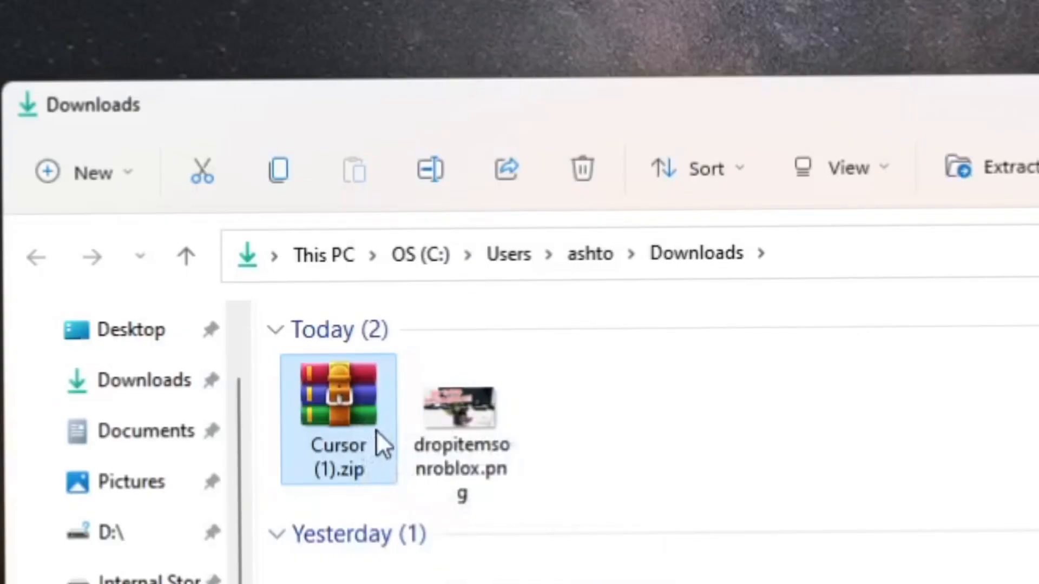
{"action": "mouse_move", "coordinate": [358, 327]}
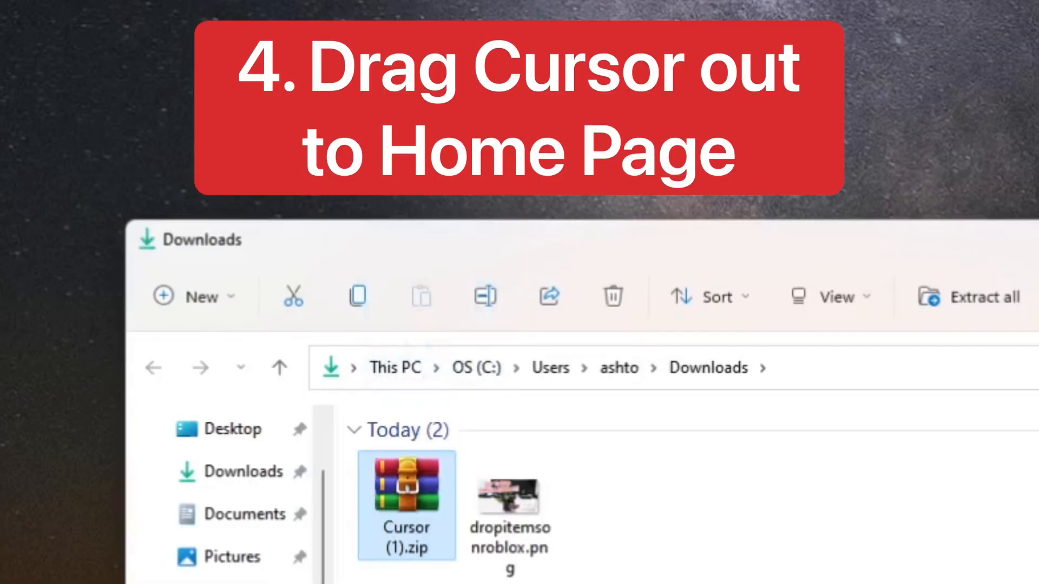
Move the cursor zip into a new desktop folder named Custom Cursor.
{"action": "left_click_drag", "start_coordinate": [405, 503], "coordinate": [435, 69]}
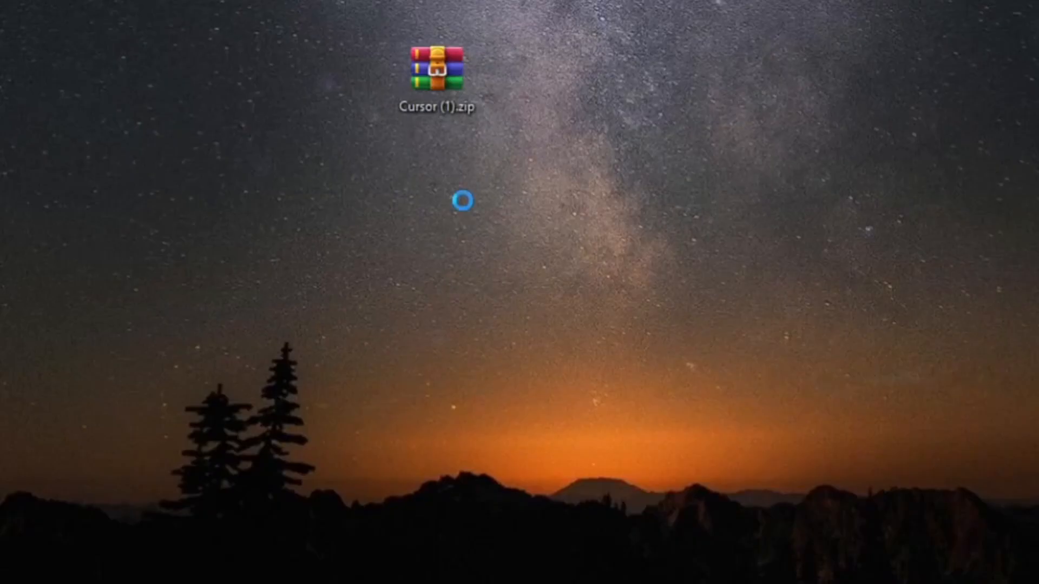
{"action": "right_click", "coordinate": [464, 200]}
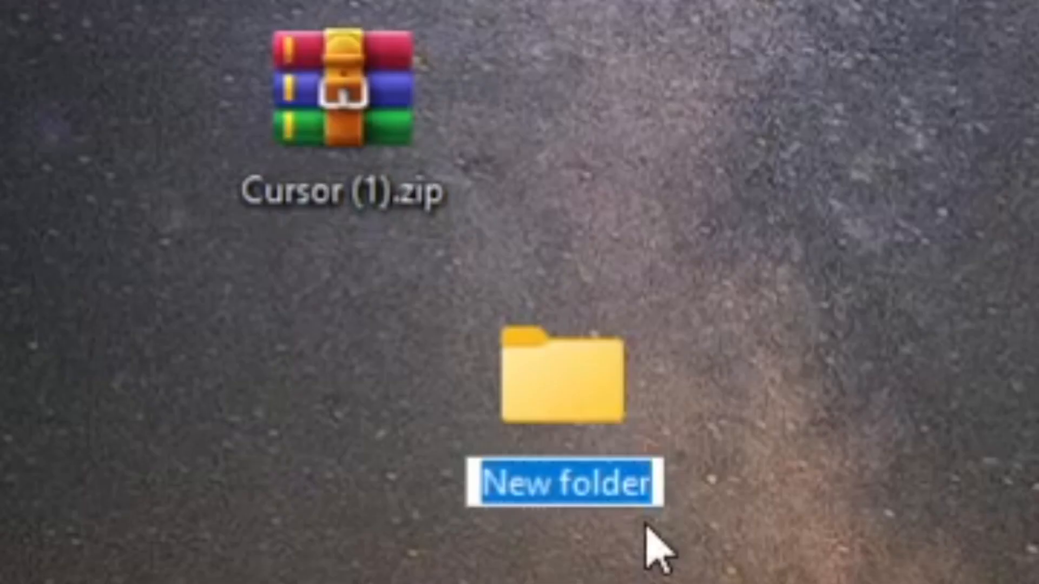
{"action": "type", "text": "Custom Cursor"}
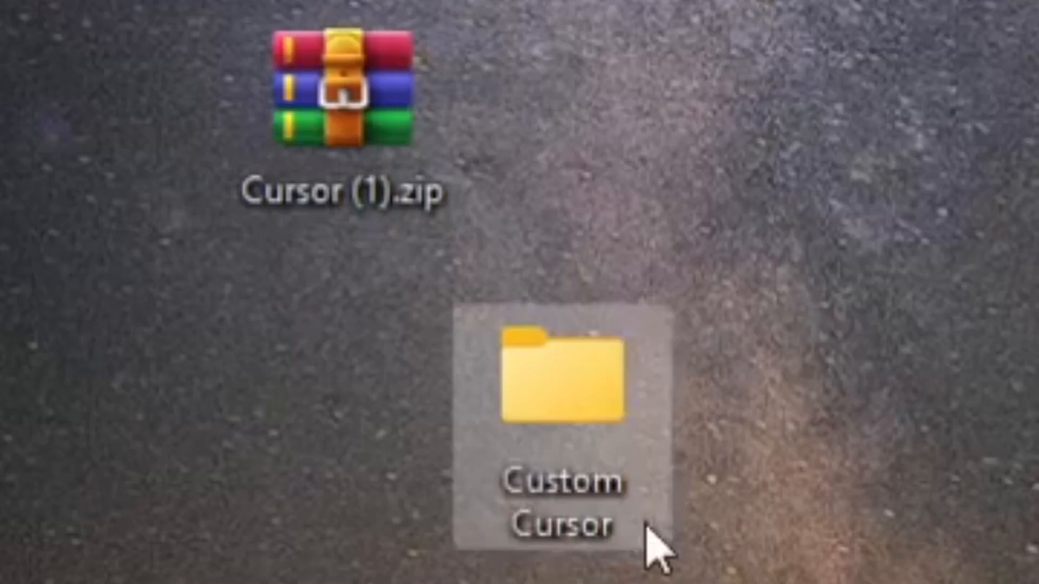
{"action": "left_click_drag", "start_coordinate": [339, 87], "coordinate": [556, 384]}
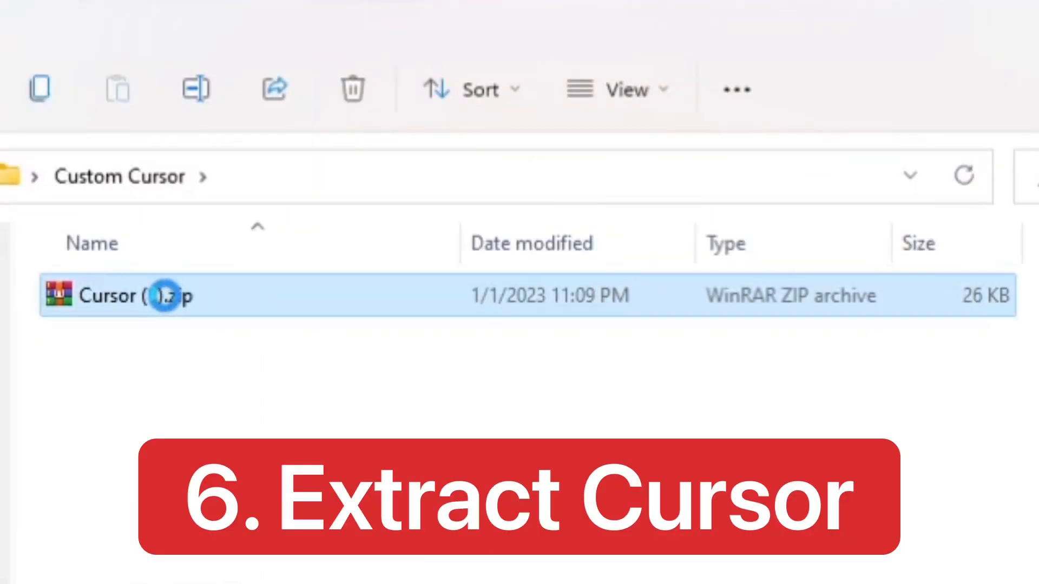
Extract Cursor (1).zip so cursor.png lands in the Custom Cursor folder.
{"action": "right_click", "coordinate": [166, 295]}
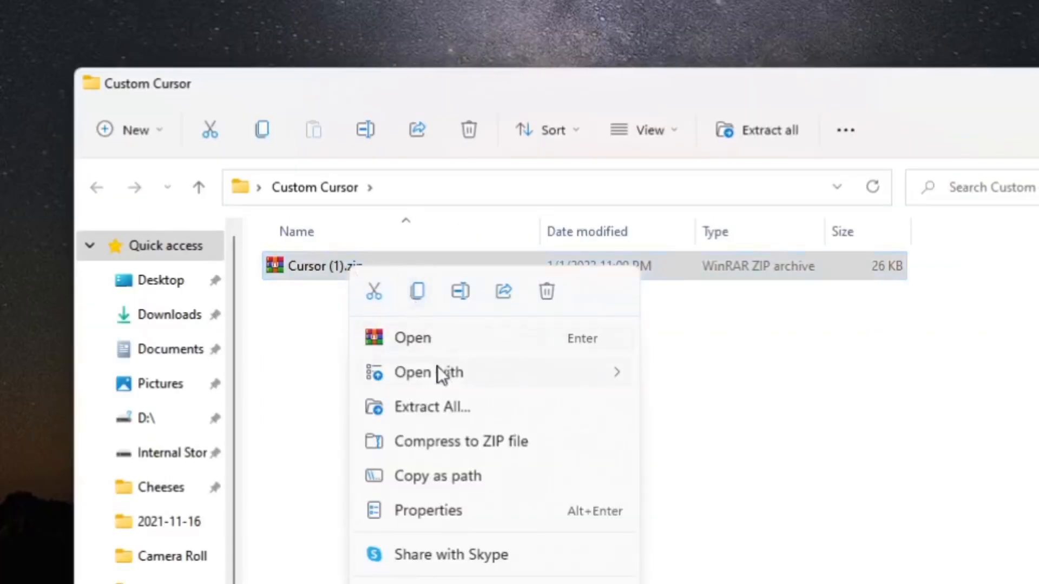
{"action": "left_click", "coordinate": [431, 405]}
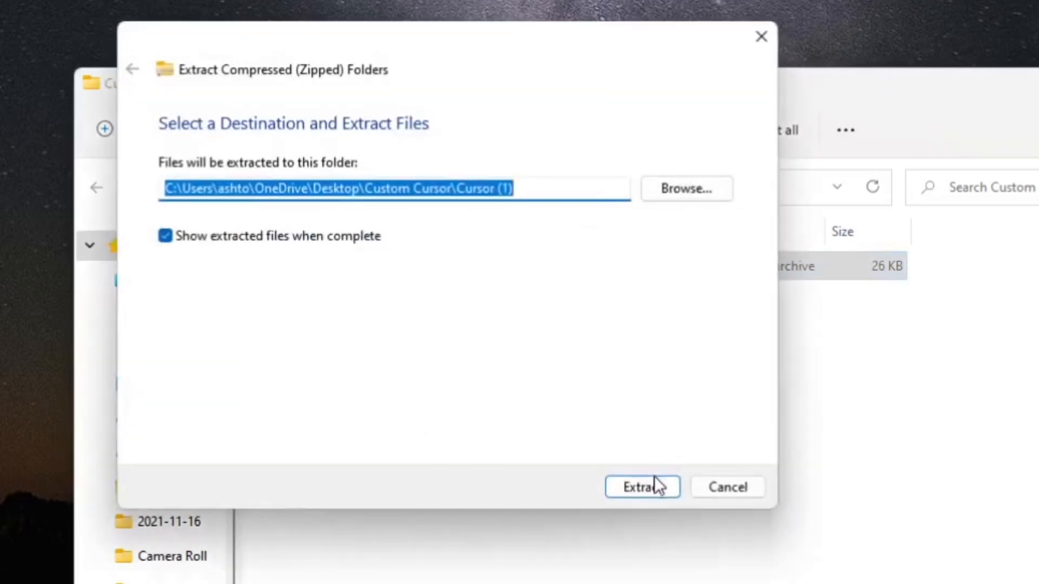
{"action": "left_click", "coordinate": [640, 487]}
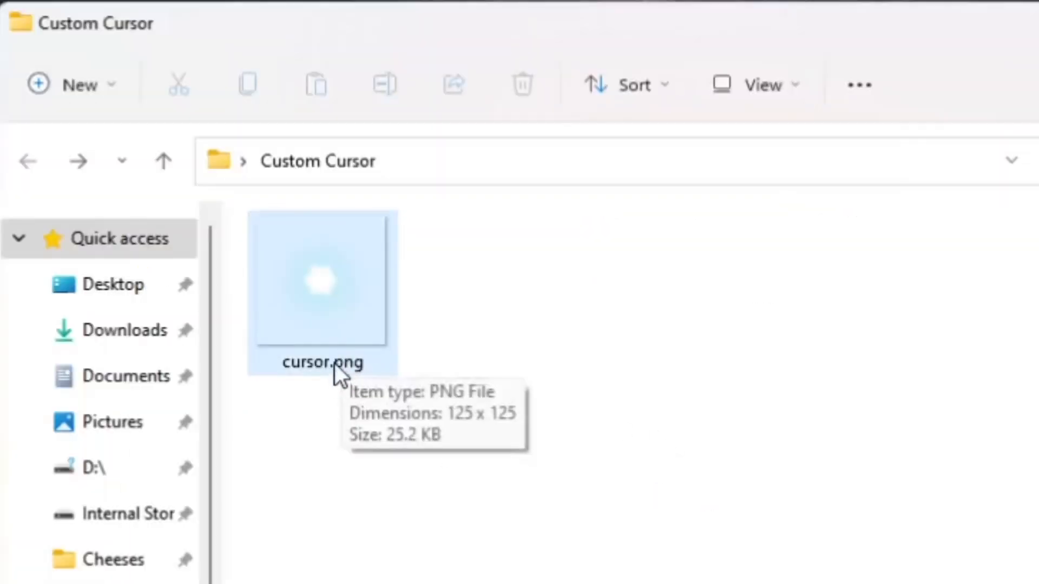
{"action": "mouse_move", "coordinate": [371, 332]}
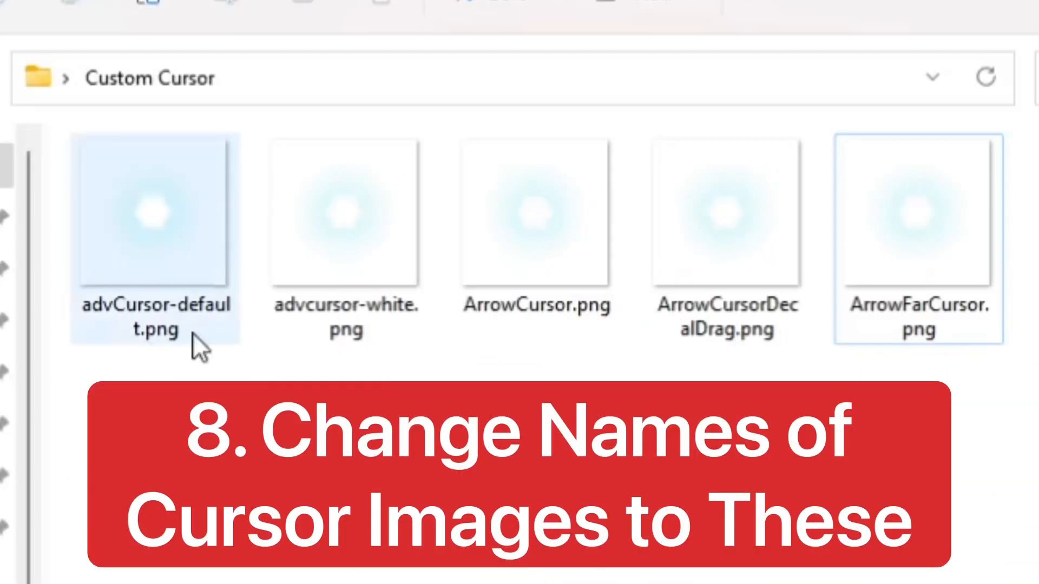
Select the renamed advCursor-default.png image among the five cursor copies.
{"action": "left_click", "coordinate": [345, 212]}
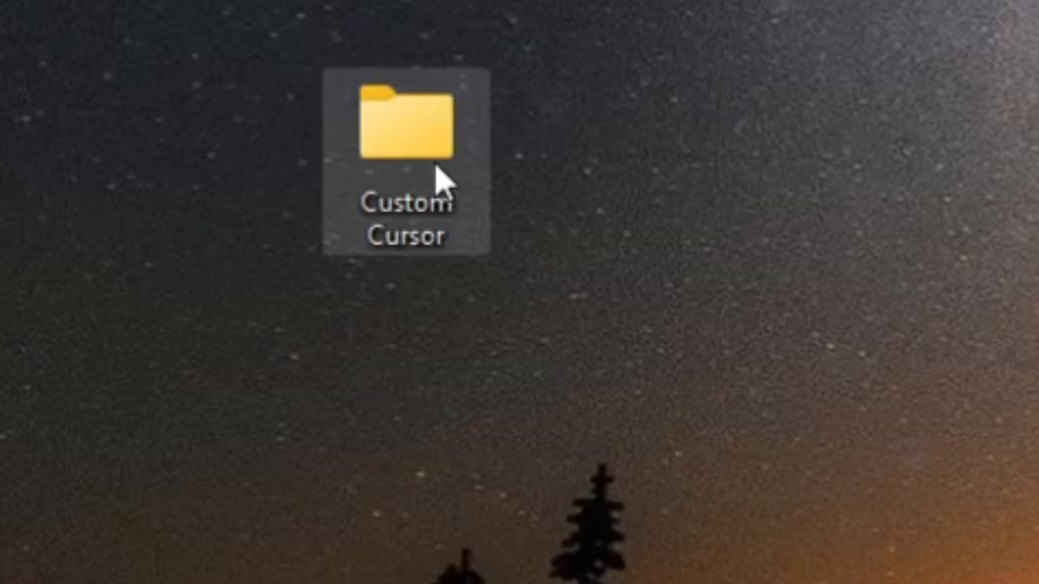
{"action": "mouse_move", "coordinate": [409, 188]}
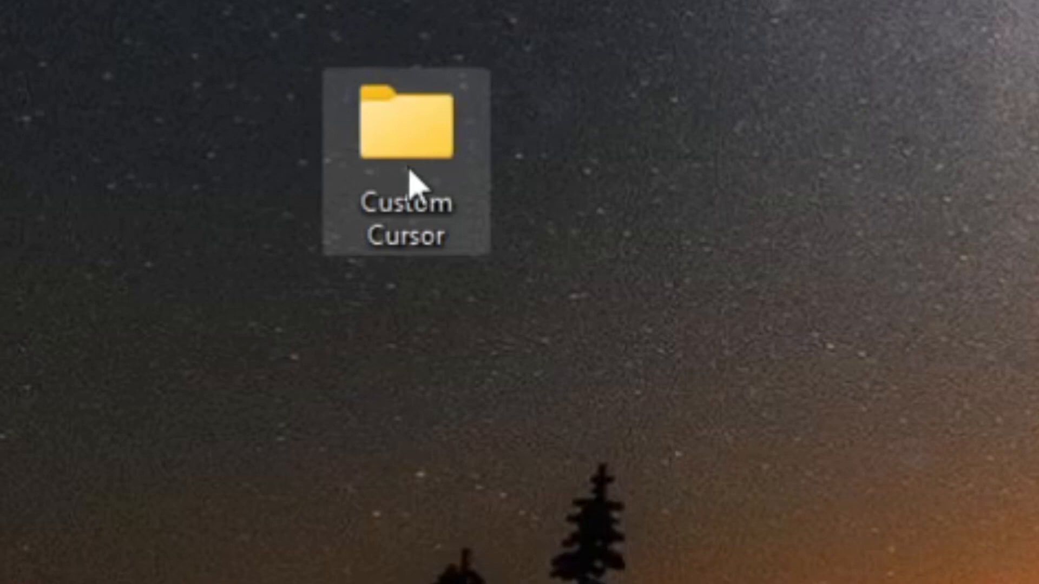
{"action": "mouse_move", "coordinate": [437, 143]}
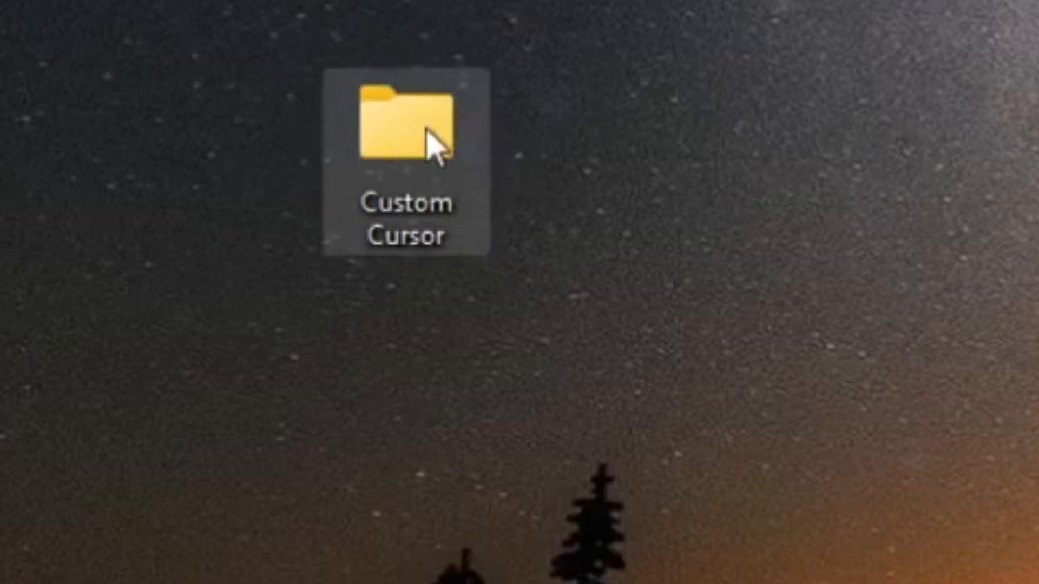
{"action": "mouse_move", "coordinate": [696, 169]}
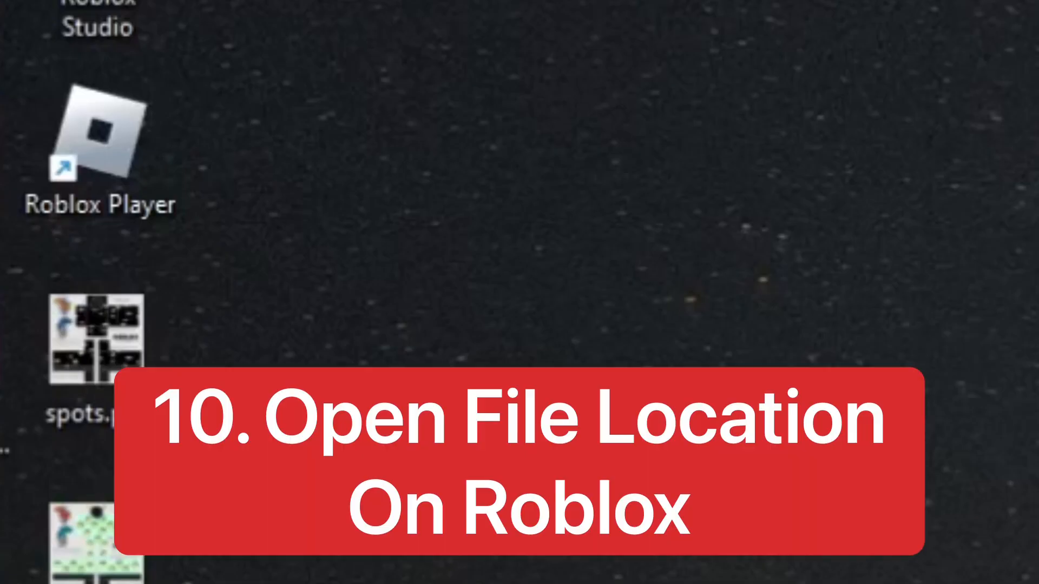
From Roblox Player's file location, navigate into content > textures > Cursors > KeyboardMouse.
{"action": "right_click", "coordinate": [99, 132]}
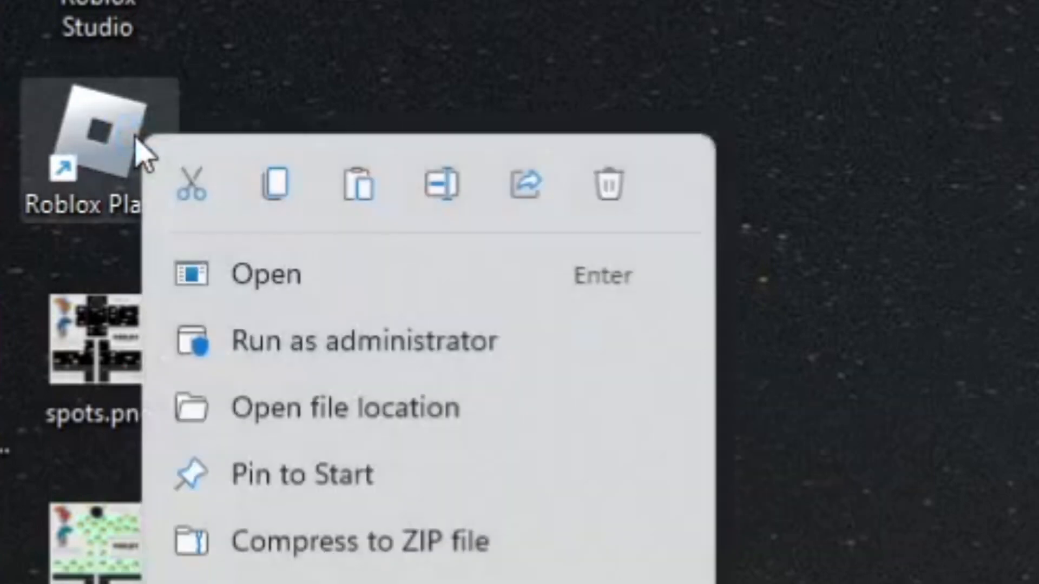
{"action": "mouse_move", "coordinate": [361, 427]}
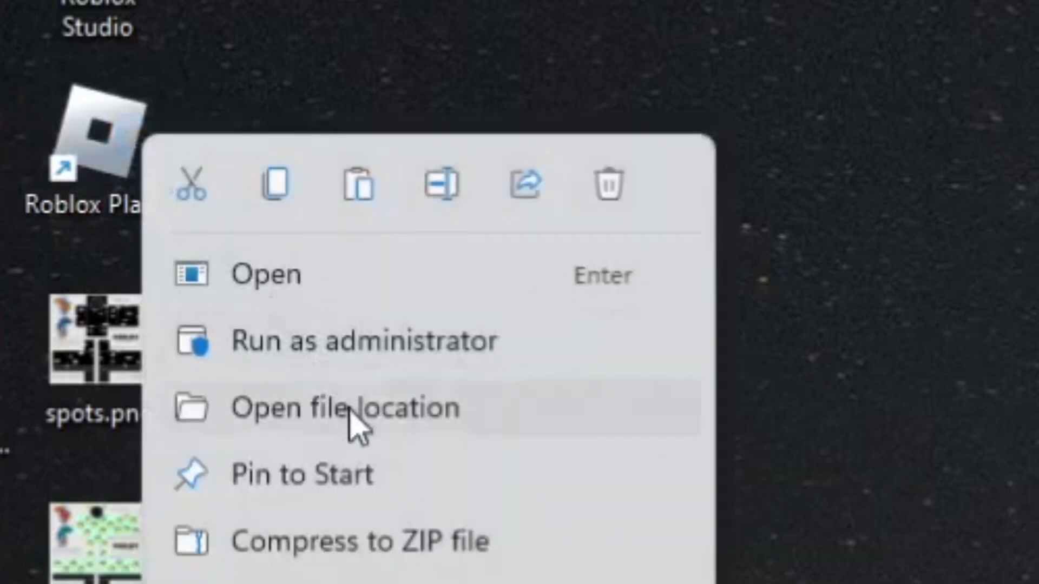
{"action": "left_click", "coordinate": [343, 408]}
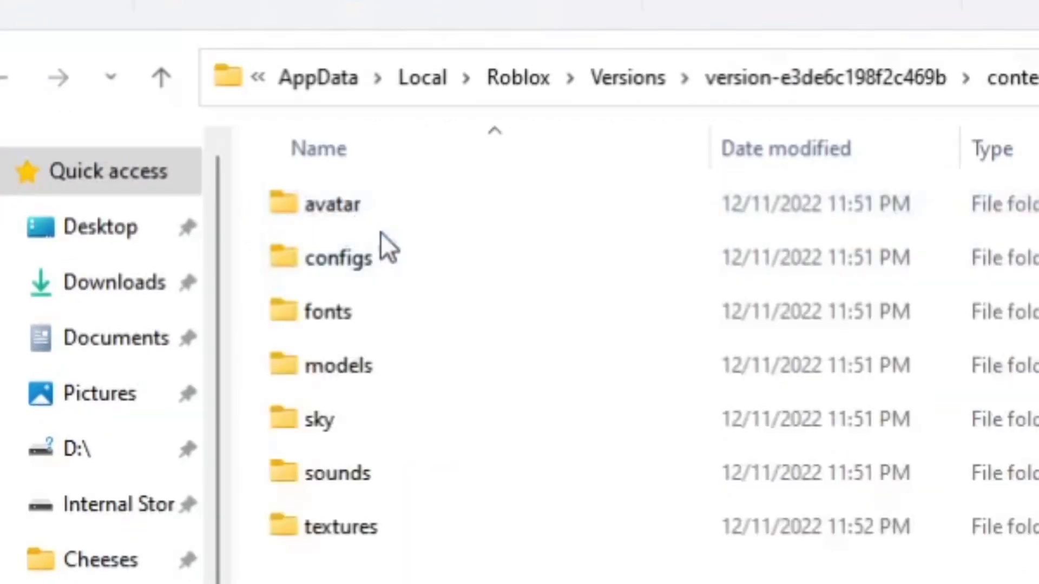
{"action": "left_click", "coordinate": [341, 527]}
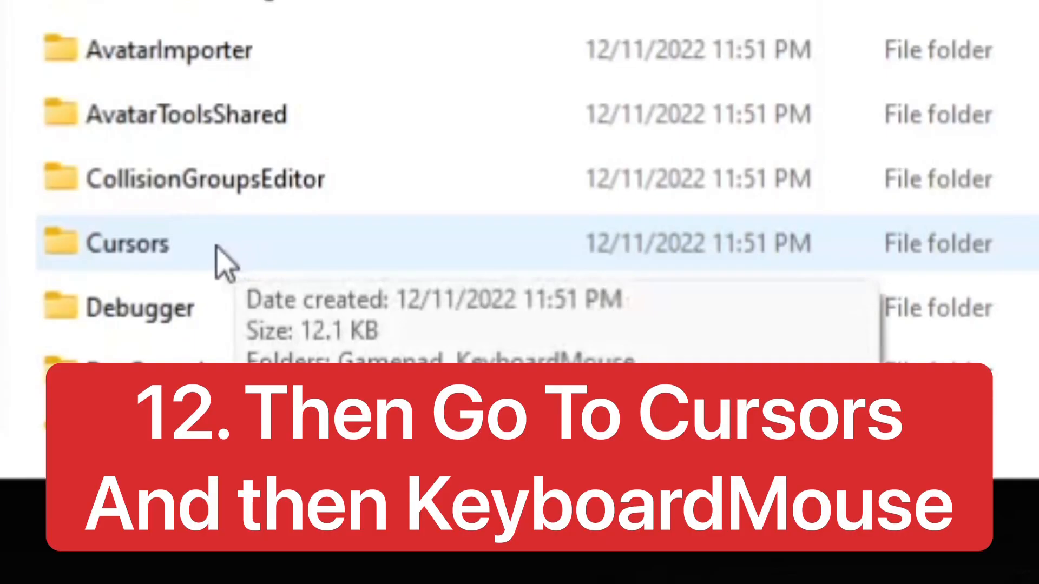
{"action": "double_click", "coordinate": [126, 242]}
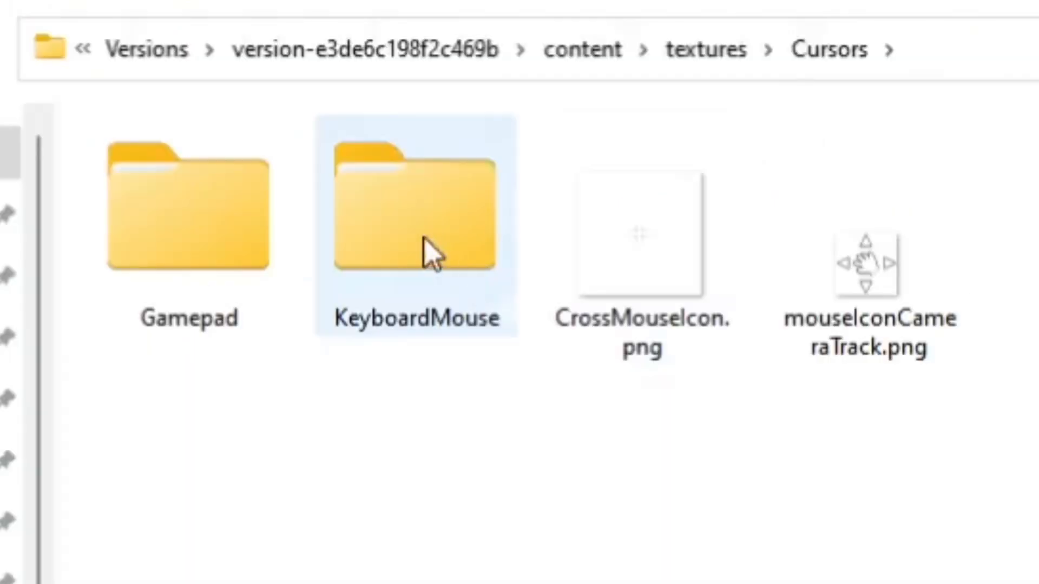
{"action": "double_click", "coordinate": [416, 212]}
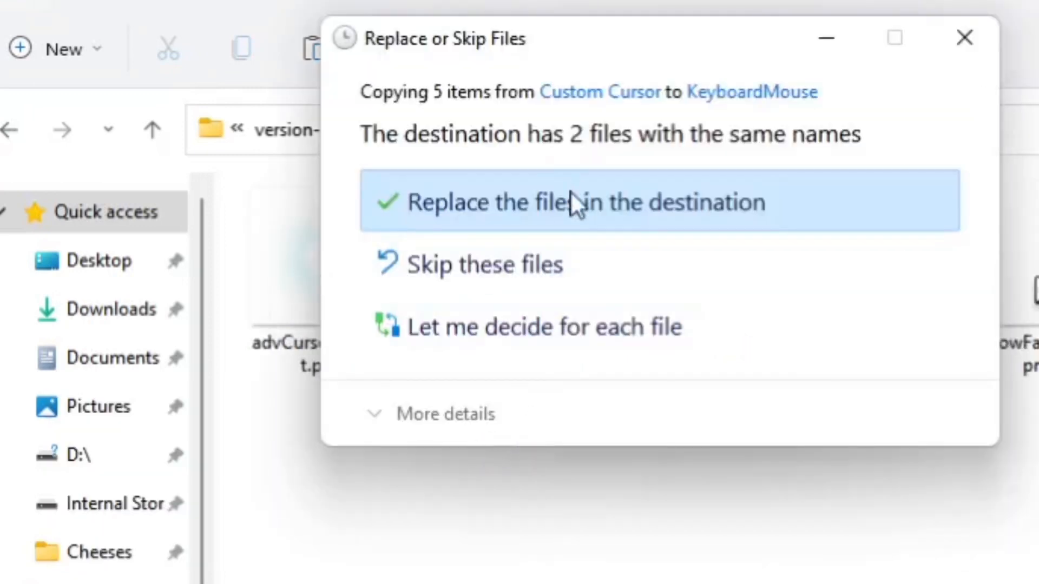
{"action": "mouse_move", "coordinate": [582, 218]}
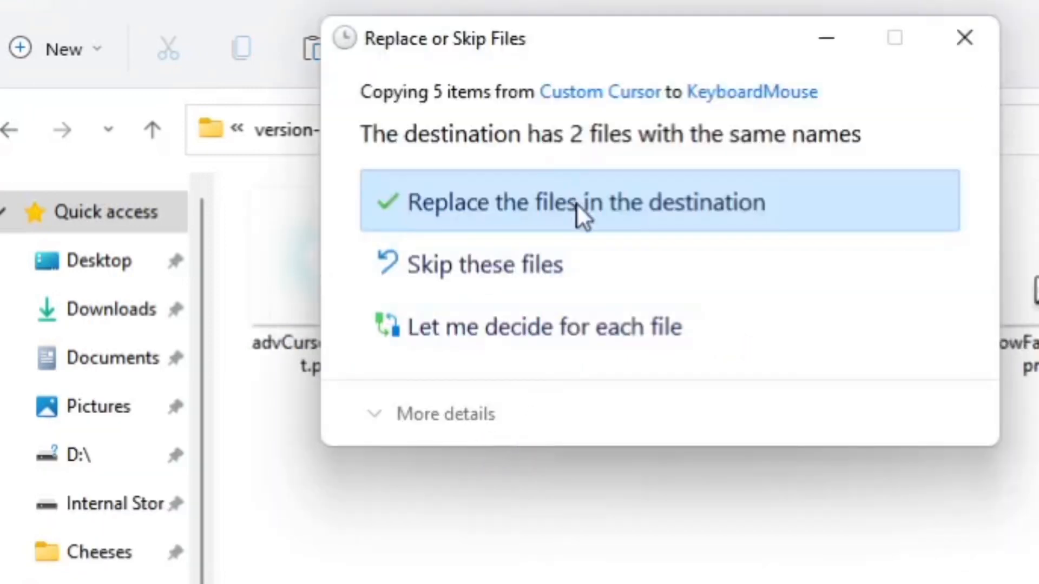
Overwrite the same-named KeyboardMouse files with the five glowing cursor images.
{"action": "left_click", "coordinate": [586, 201]}
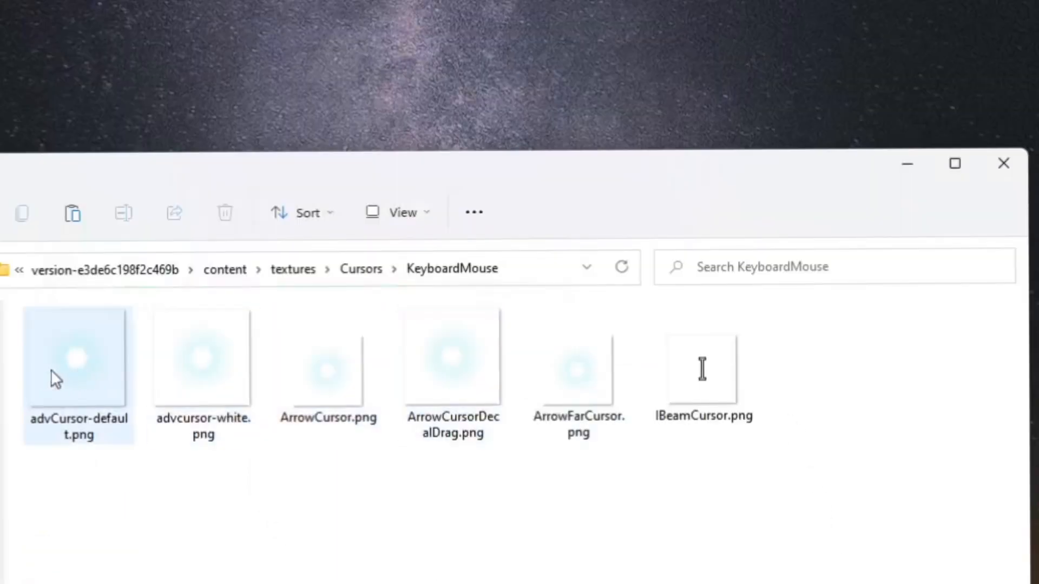
{"action": "left_click", "coordinate": [453, 358]}
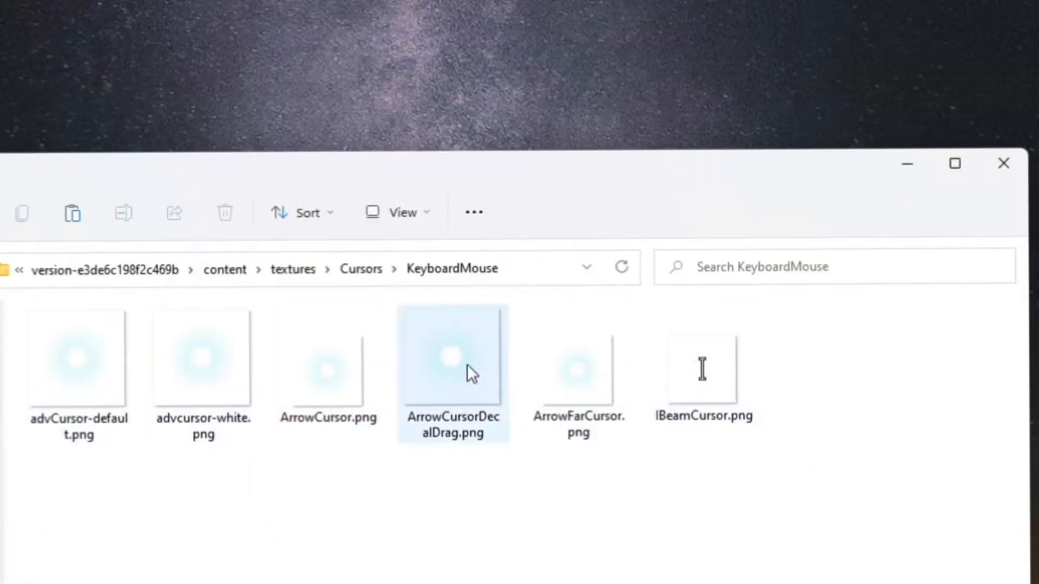